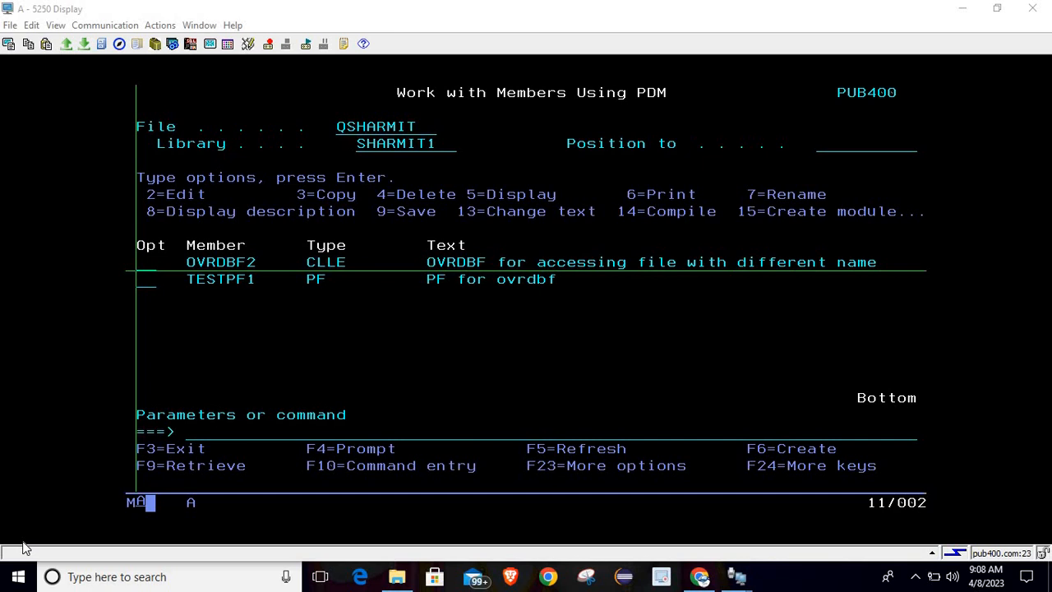
mouse_move(220, 293)
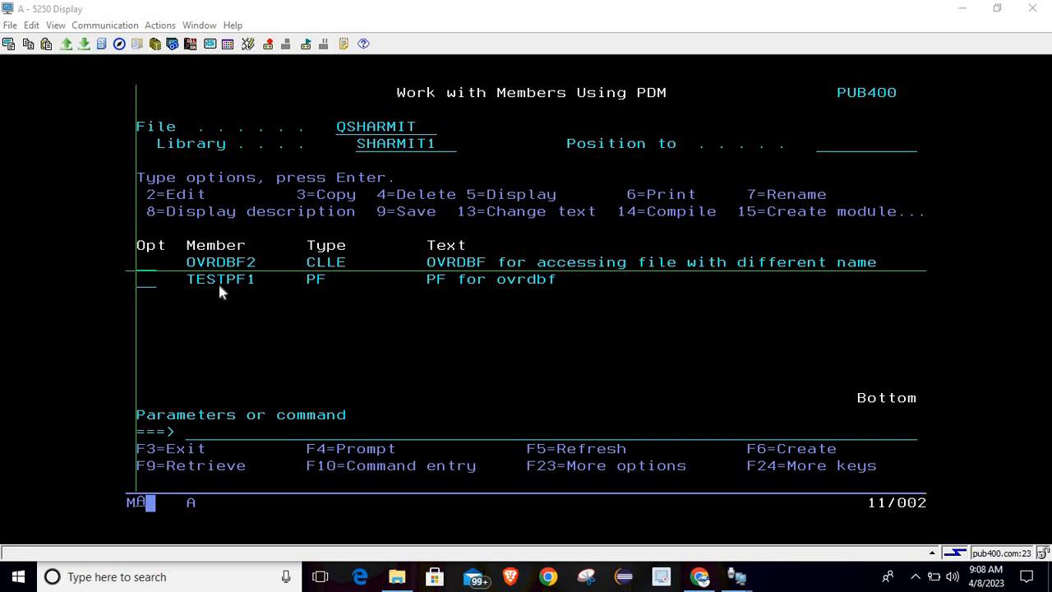
mouse_move(253, 292)
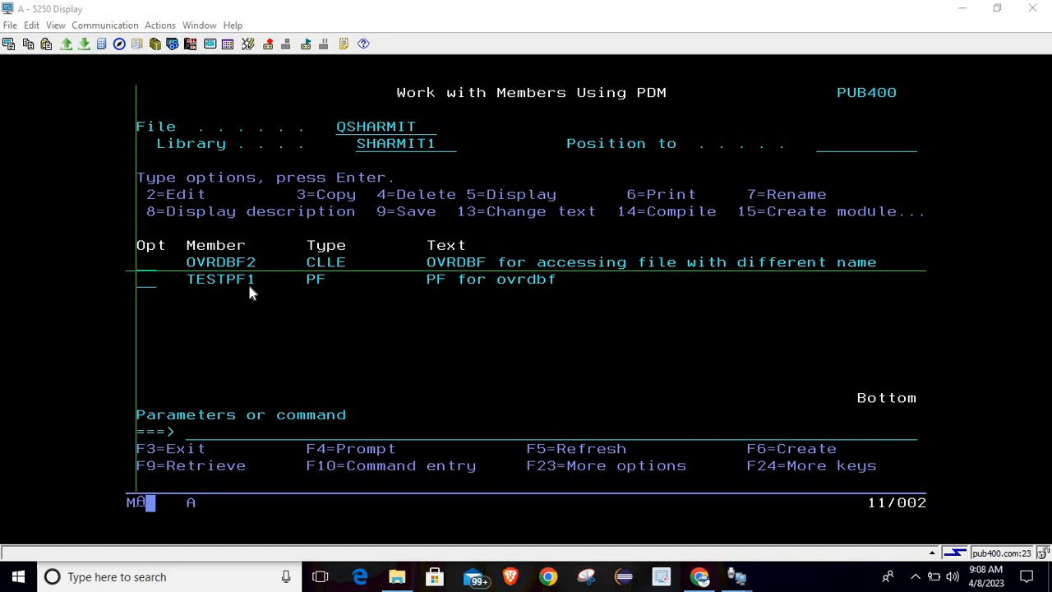
mouse_move(248, 289)
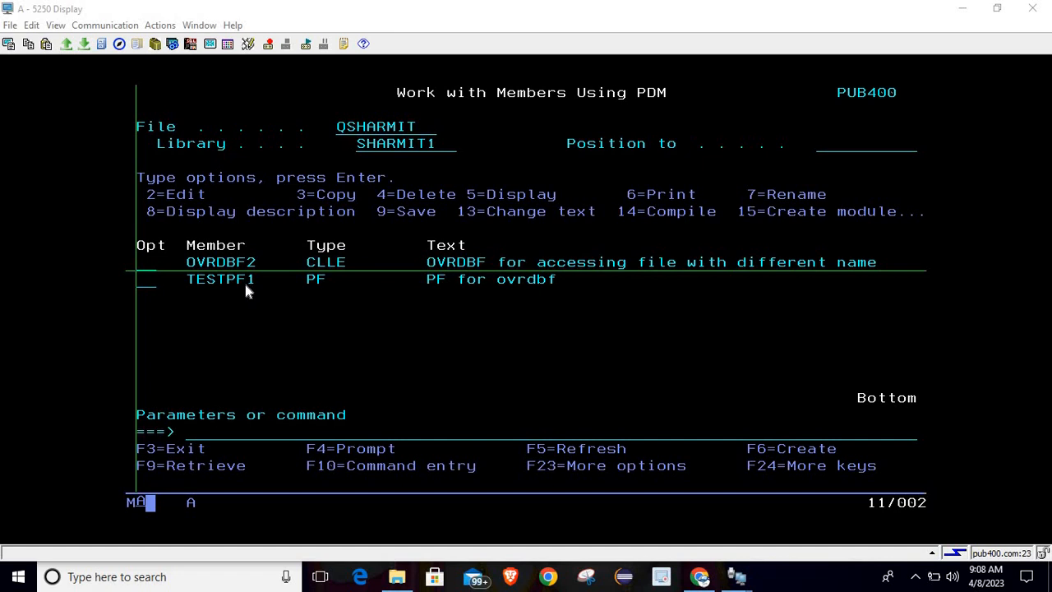
mouse_move(239, 442)
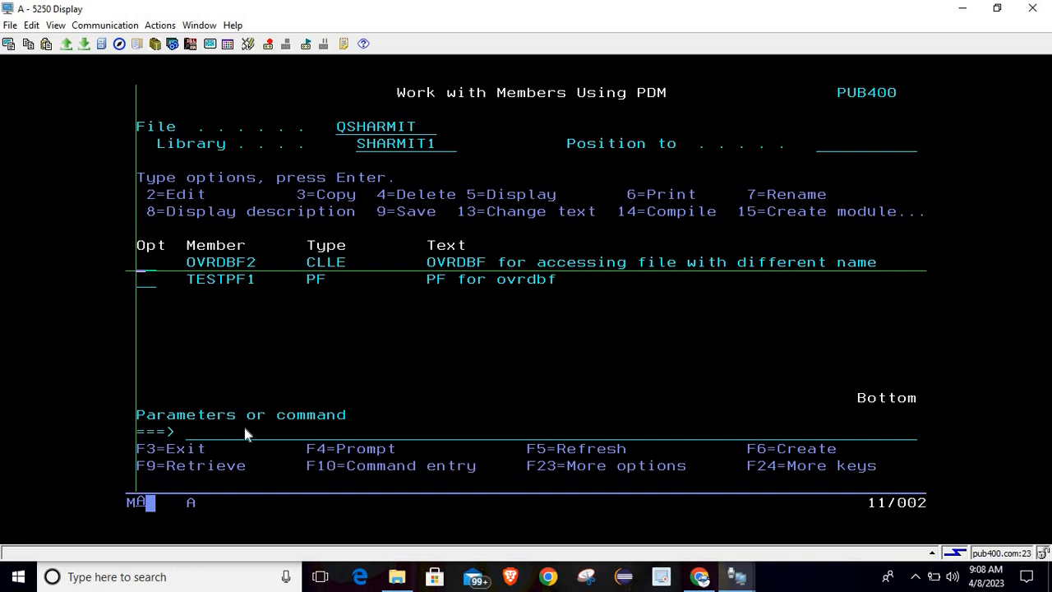
Open the OVRDBF2 CL member in SEU with option 2 from the PDM member list.
type("dspovr")
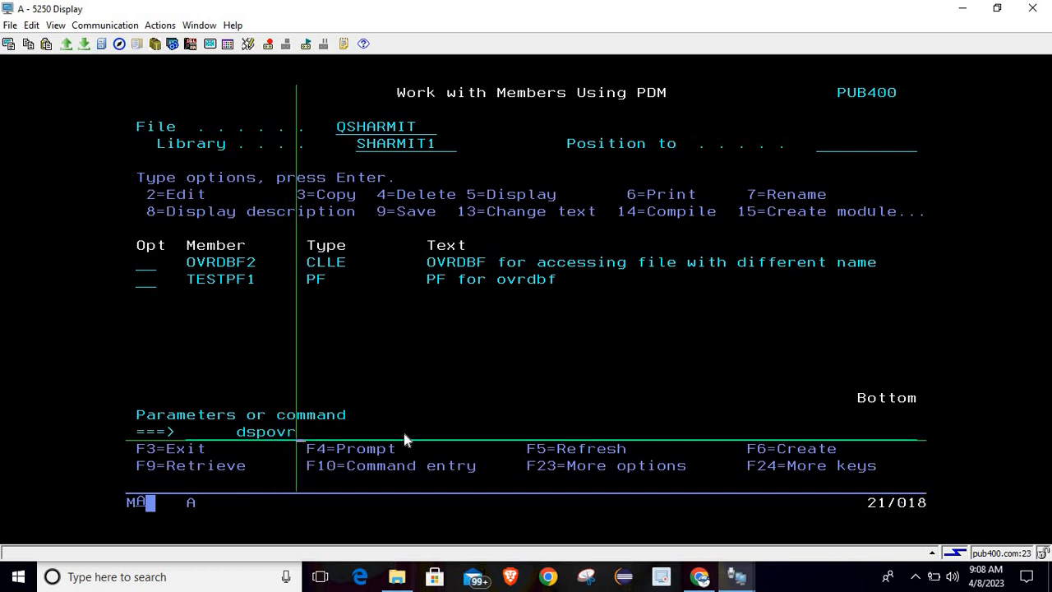
mouse_move(379, 428)
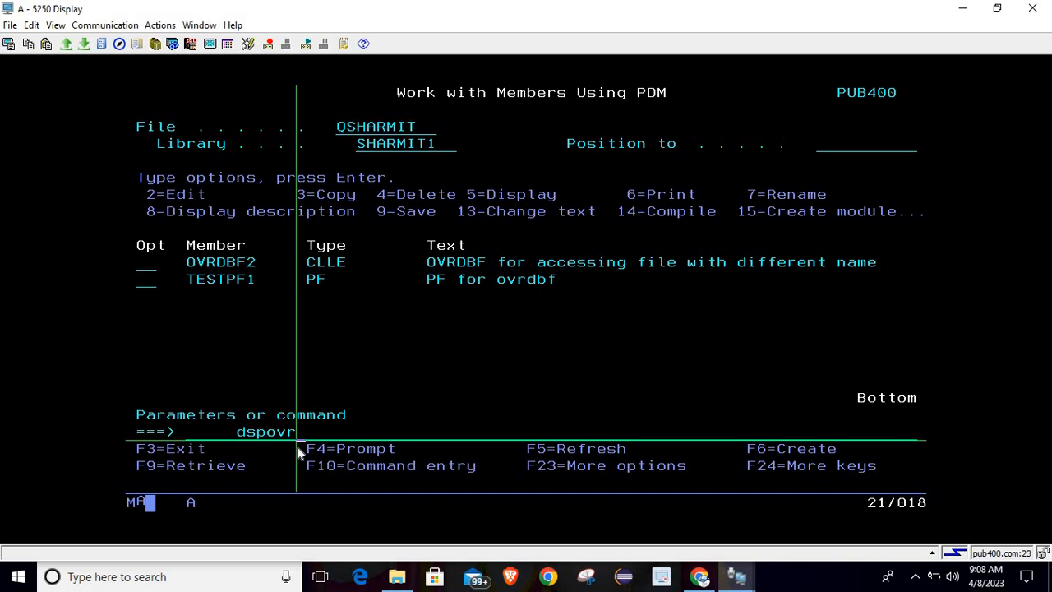
key("Enter")
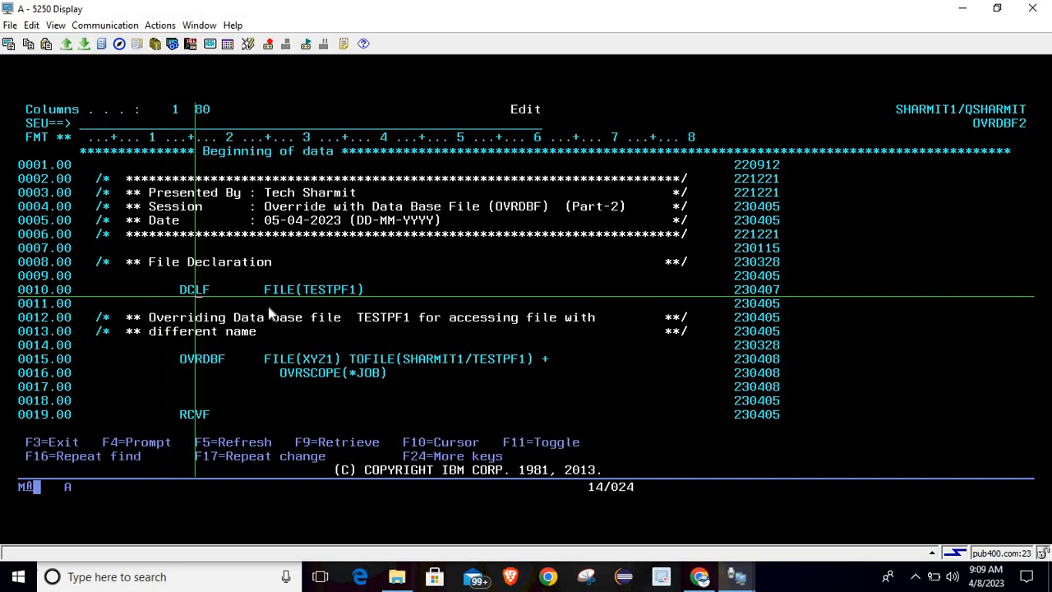
Page through the OVRDBF2 source down to the commented-out DLTOVR FILE(XYZ1) line.
key("F4")
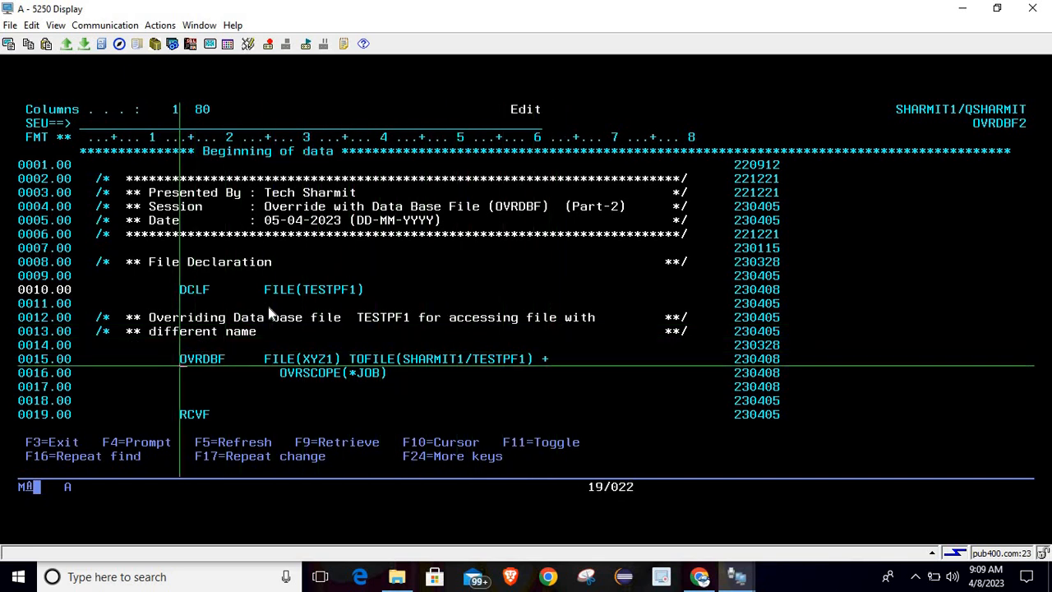
key("f4")
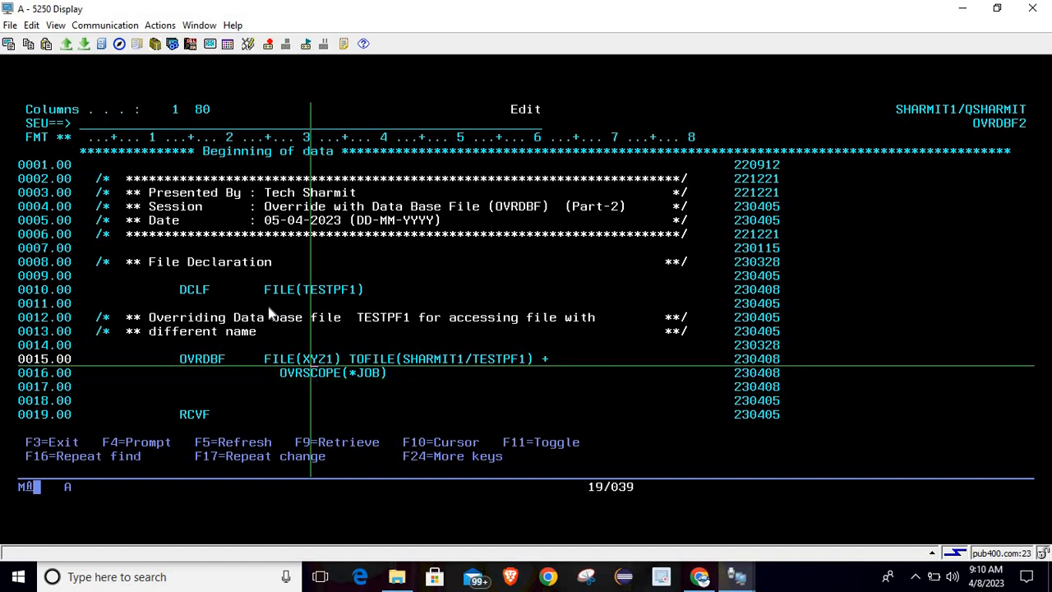
scroll("down", 3)
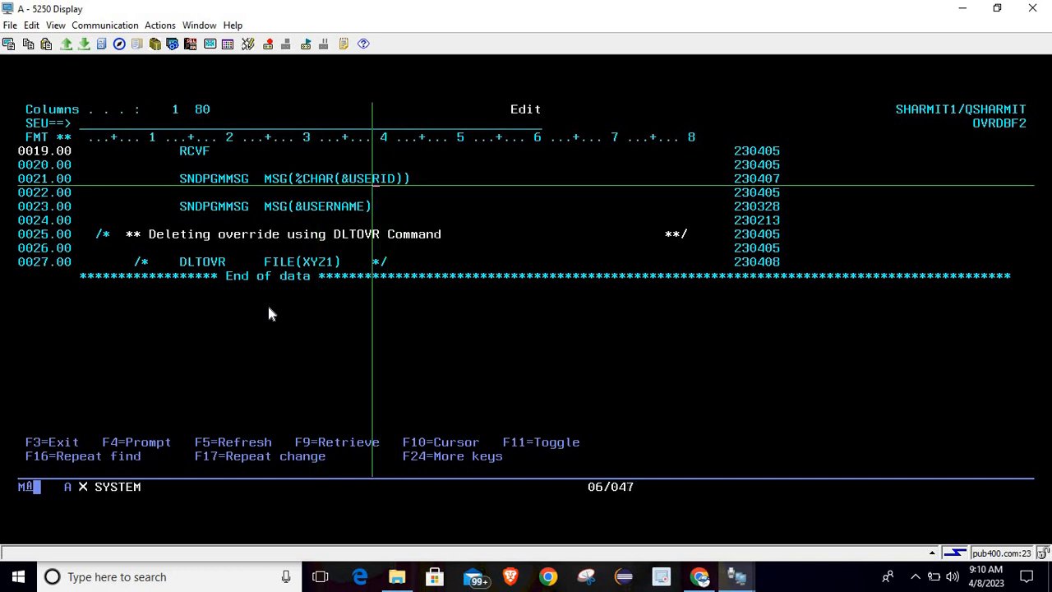
Update both SNDPGMMSG lines in OVRDBF2 and begin the FILE editor command.
key("f4")
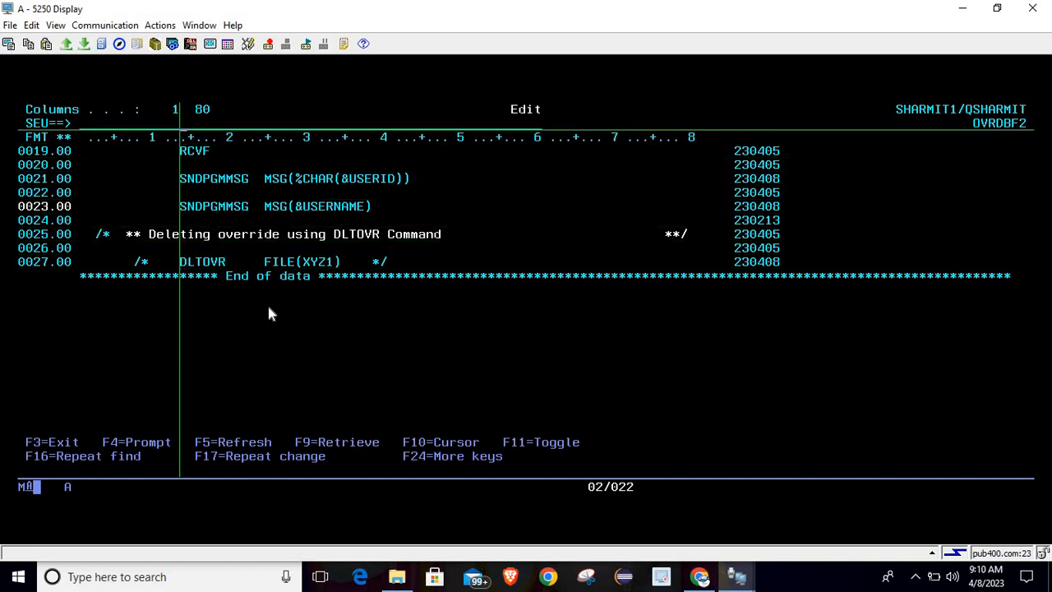
type("fu")
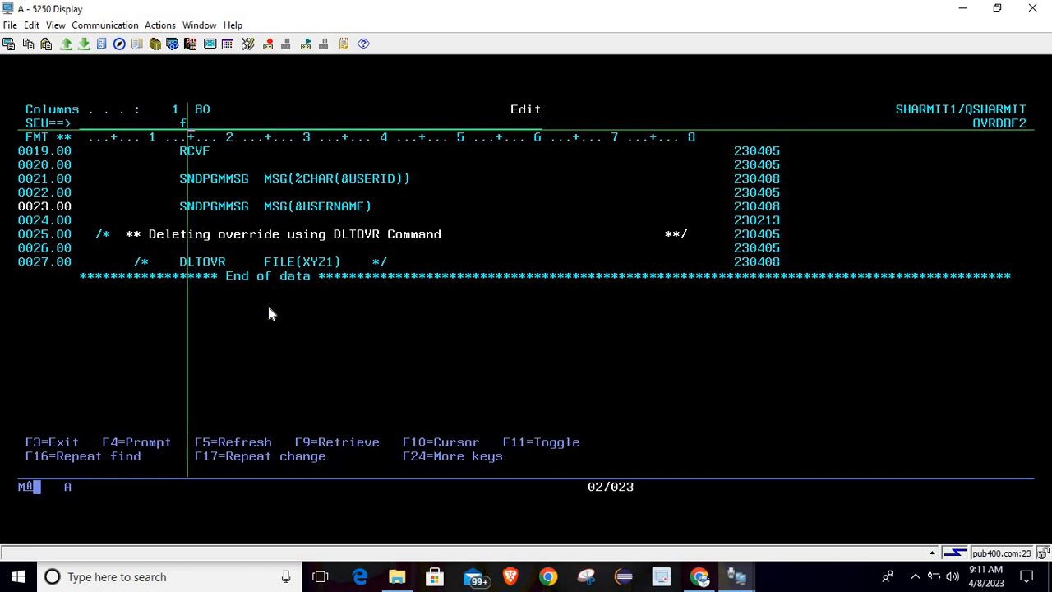
Save and compile OVRDBF2, then run RUNQRY on SHARMIT1/XYZ1, which reports file not found.
key("F3")
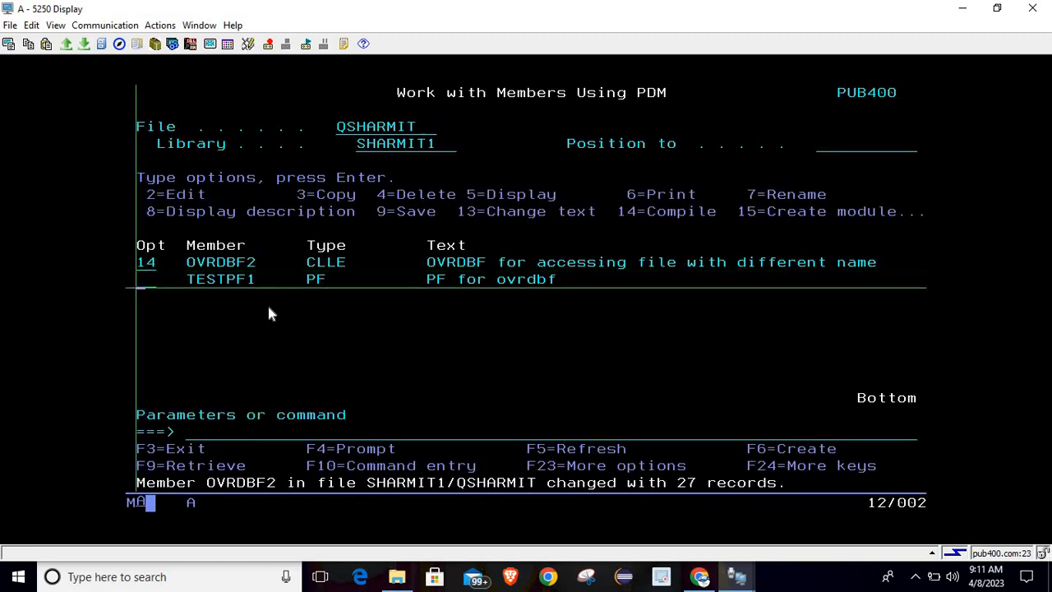
key("Enter")
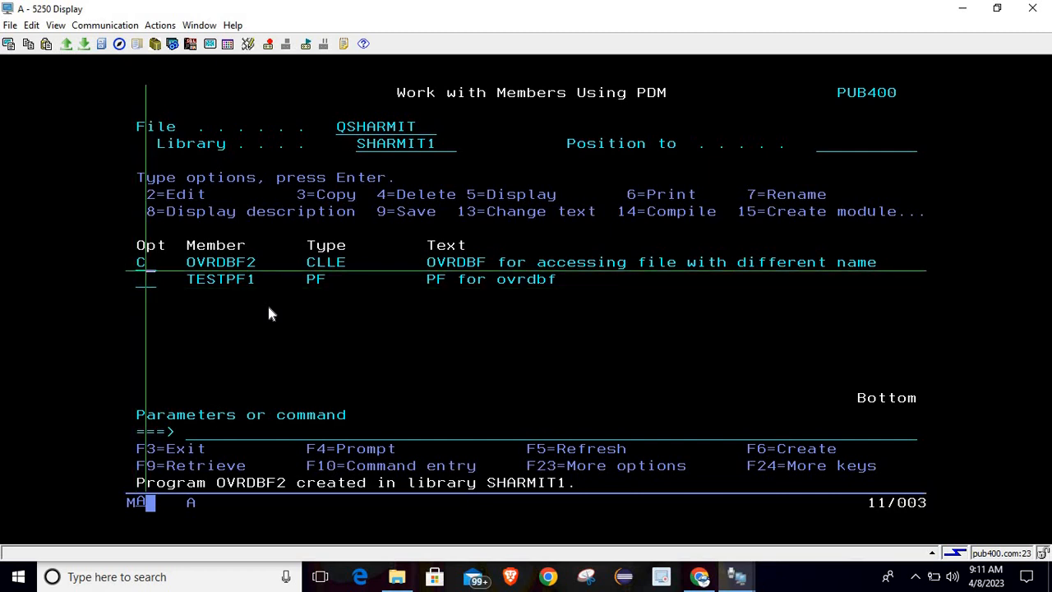
type("run")
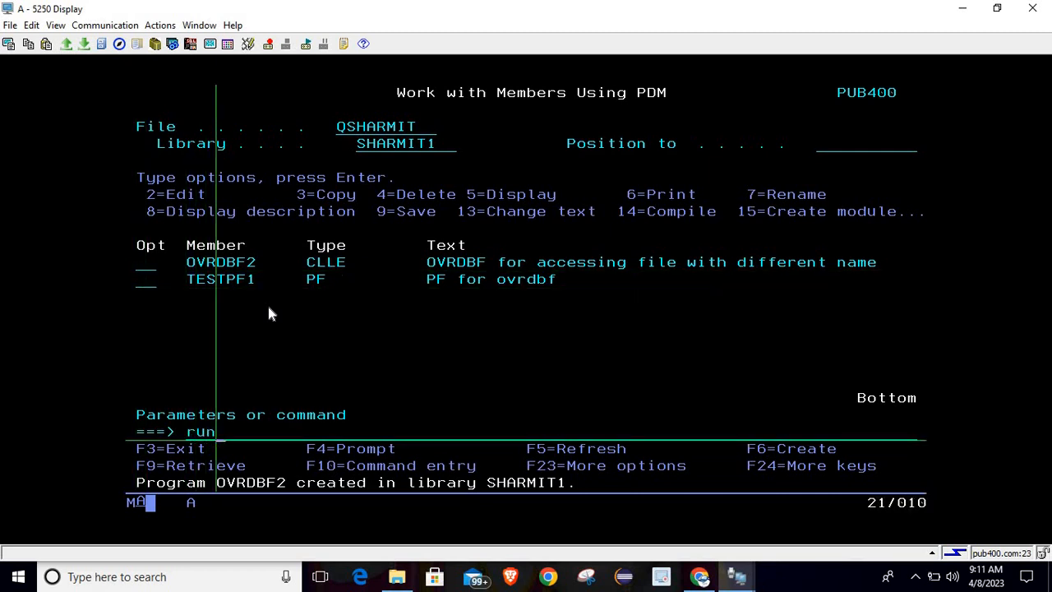
type("qry")
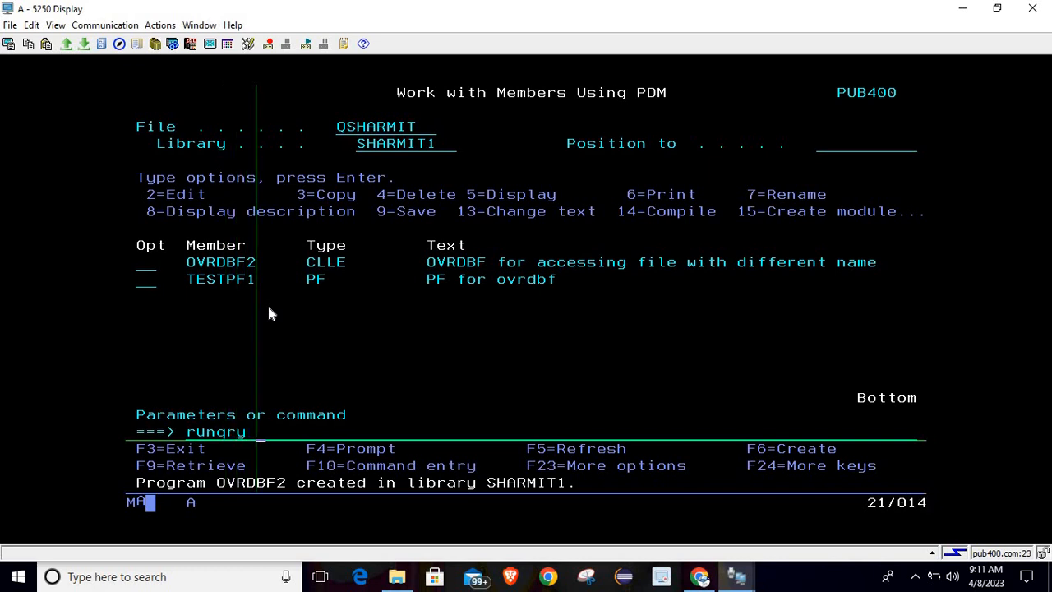
type("() sharmit1/")
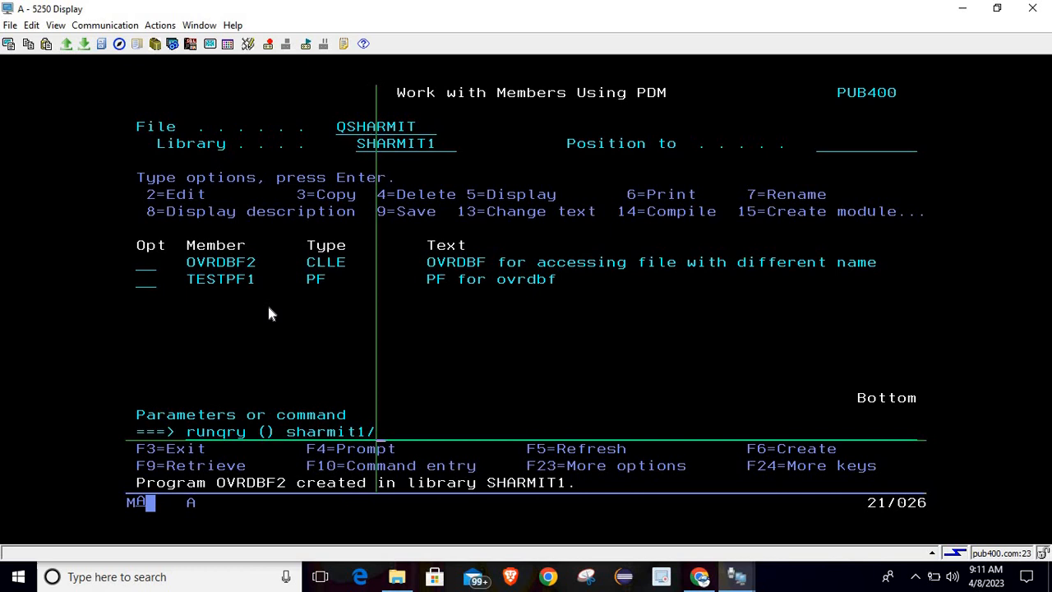
type("xyz1")
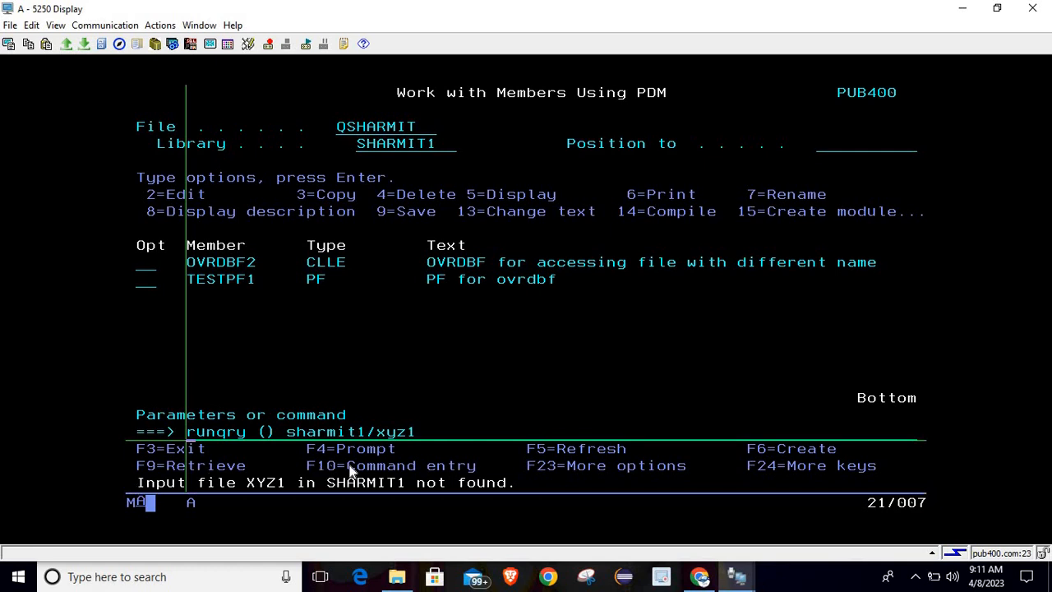
mouse_move(403, 491)
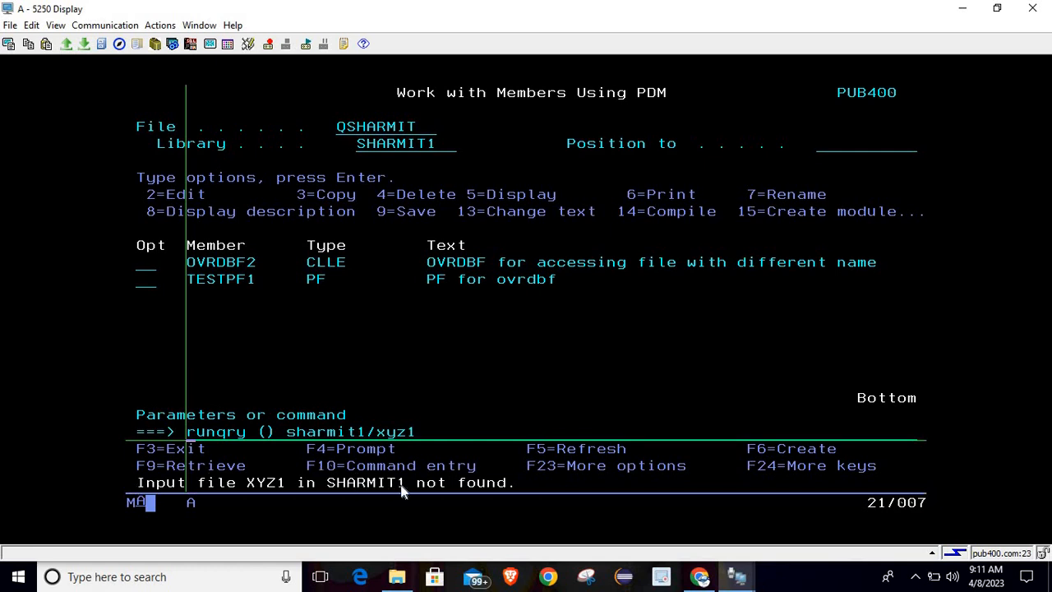
Use DSPOVR to confirm XYZ1 is overridden to SHARMIT1/TESTPF1, then return to the member list.
key("Enter")
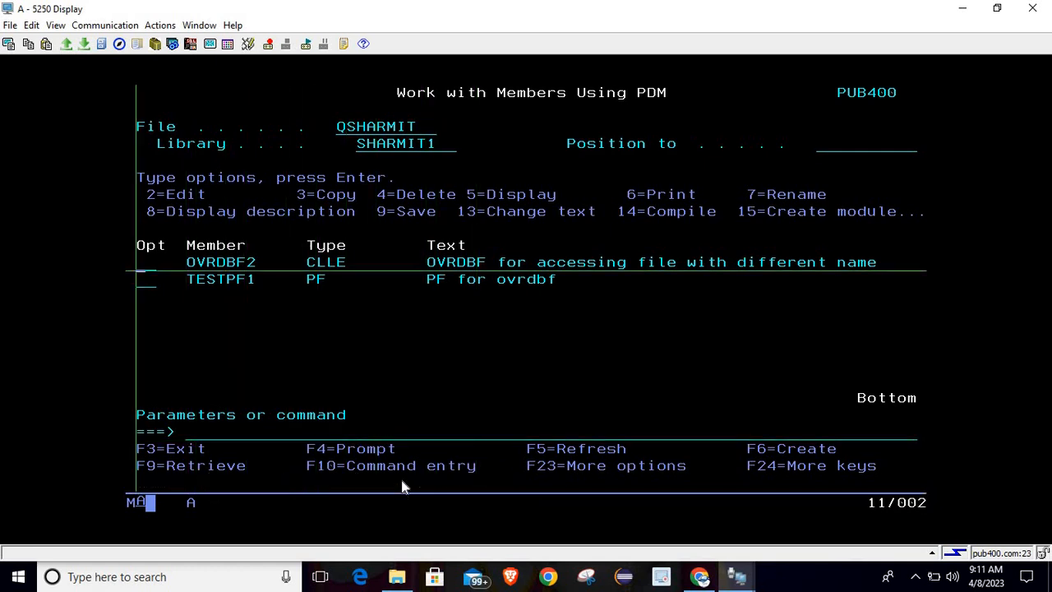
type("1")
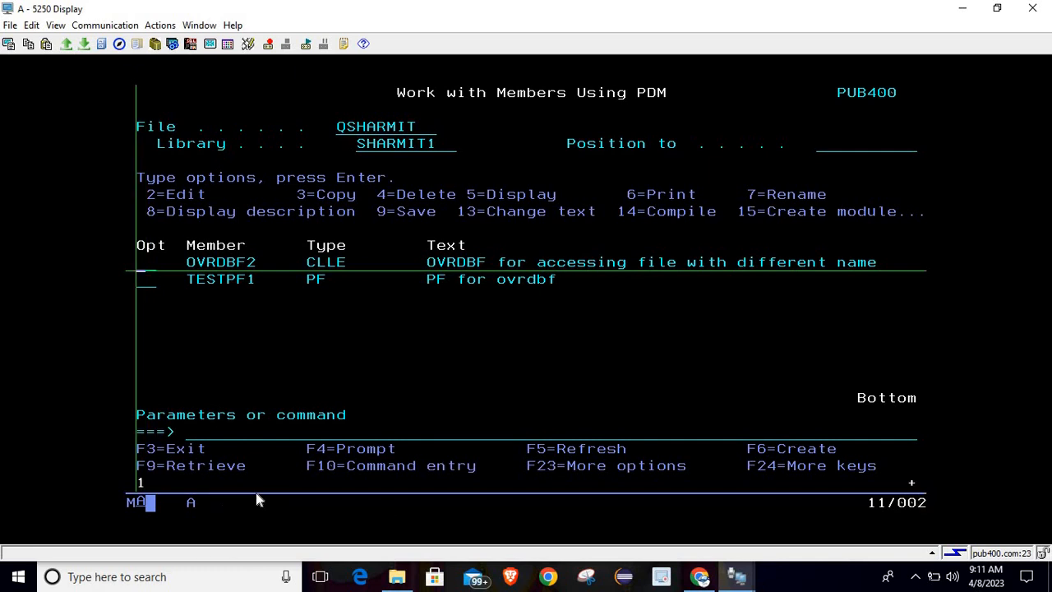
type("user1")
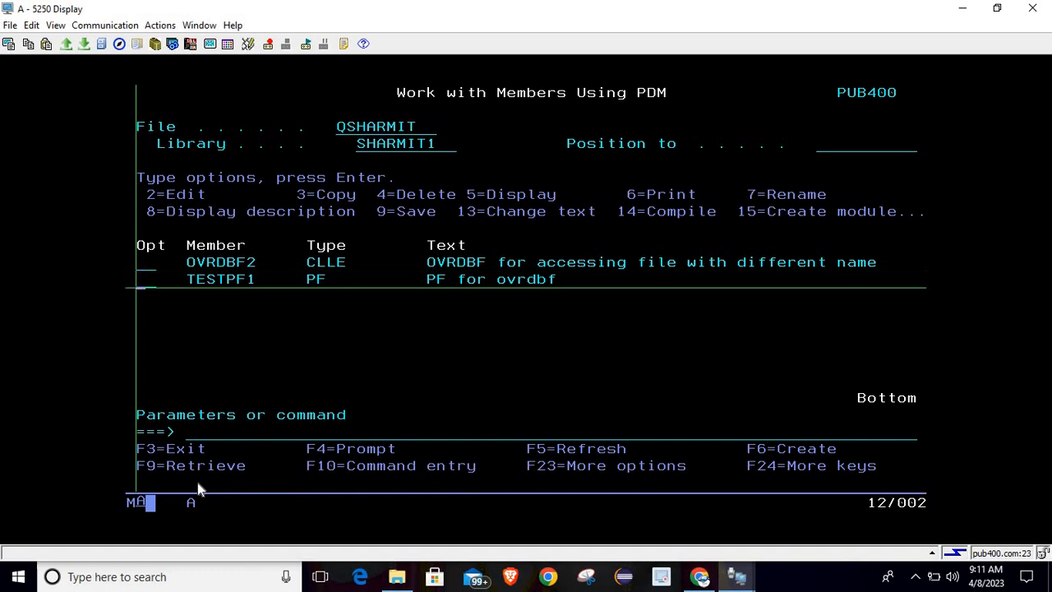
type("dspo")
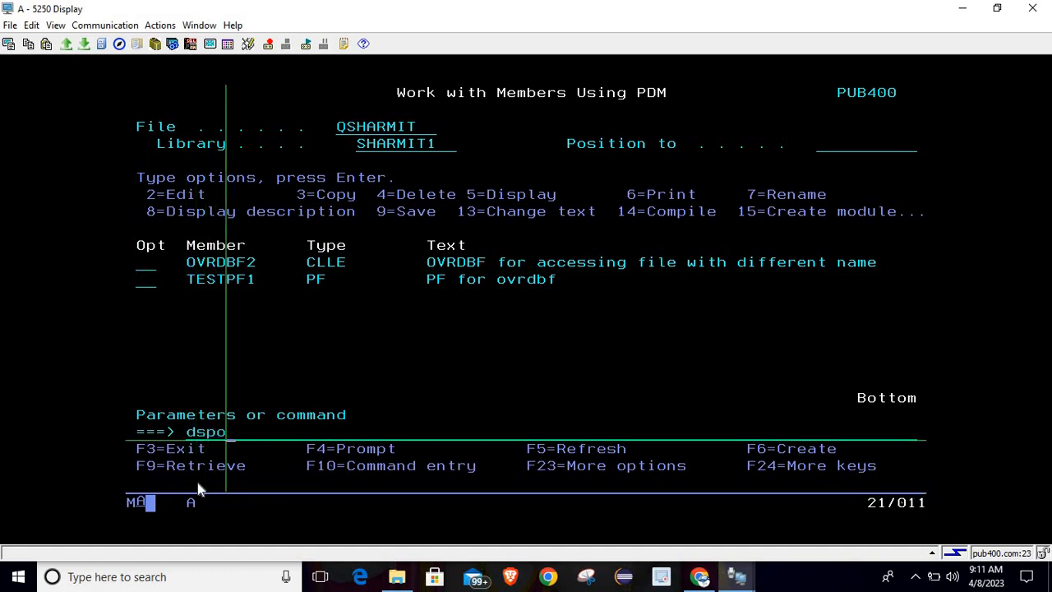
type("vr")
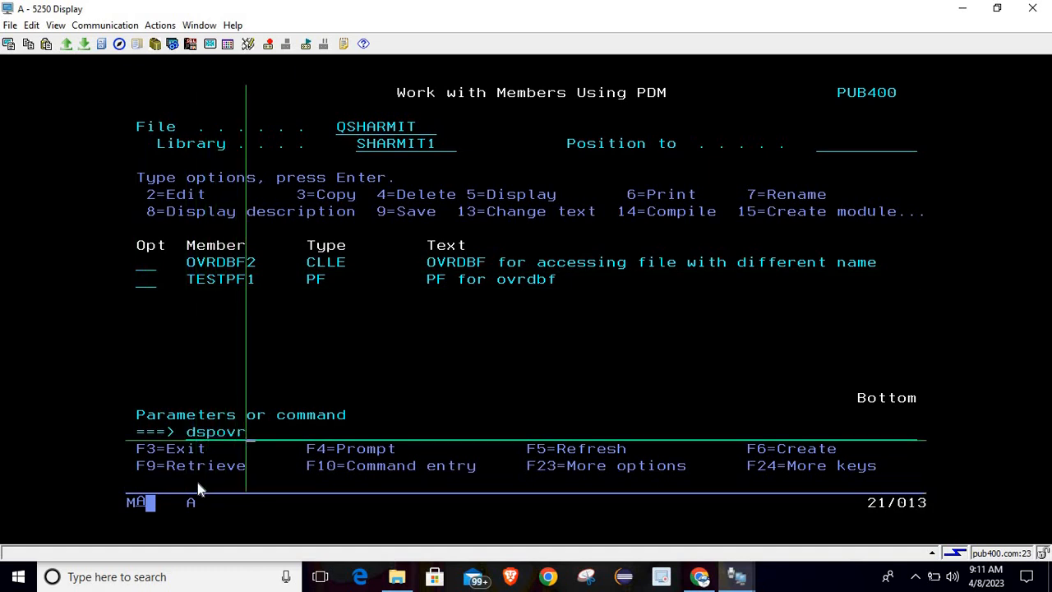
key("Enter")
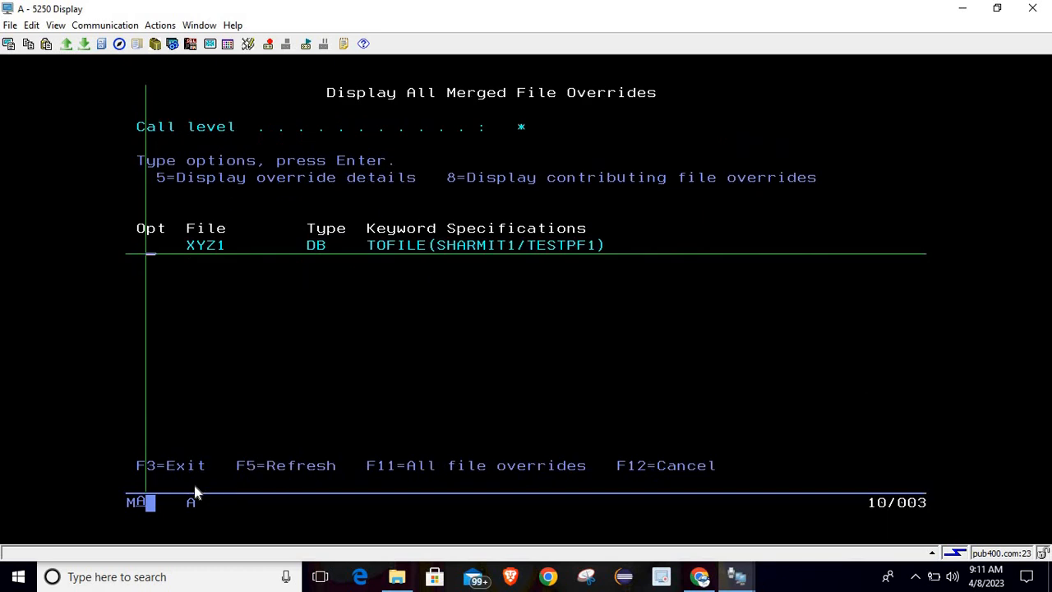
mouse_move(434, 251)
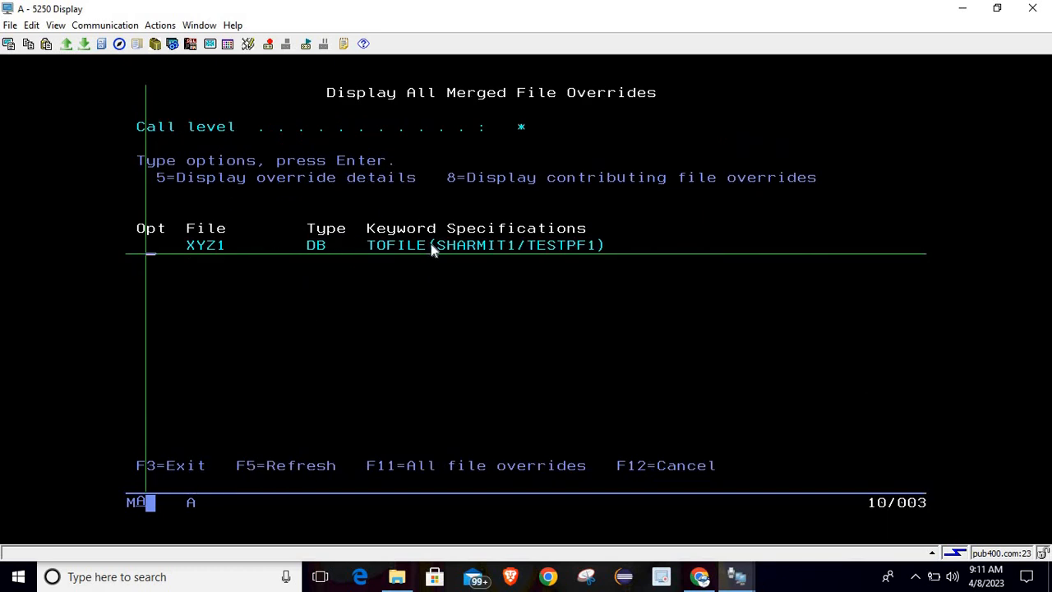
mouse_move(393, 249)
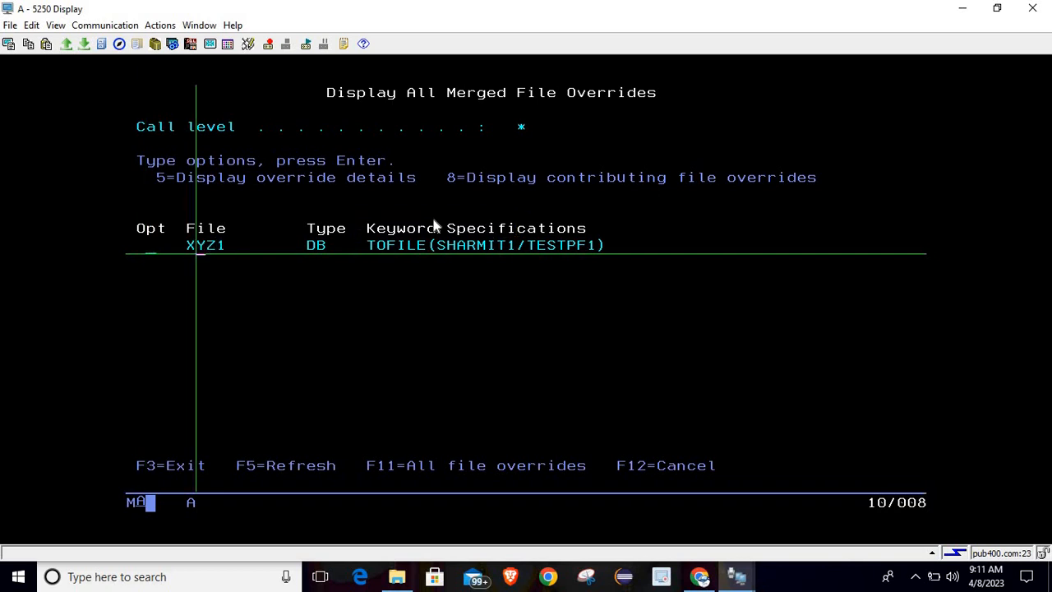
left_click_drag(365, 244, 613, 245)
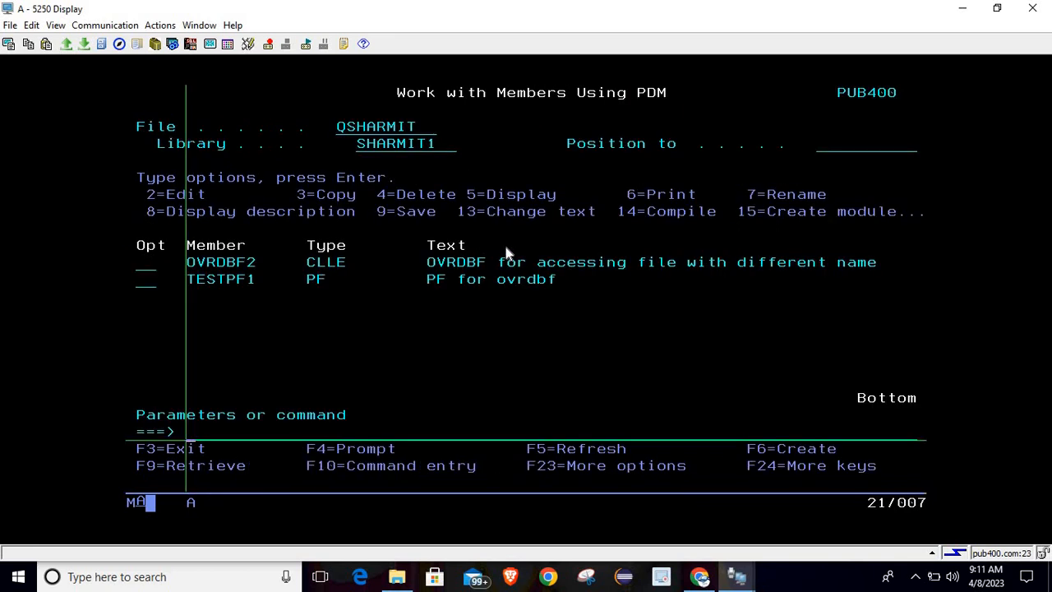
type("dspovr")
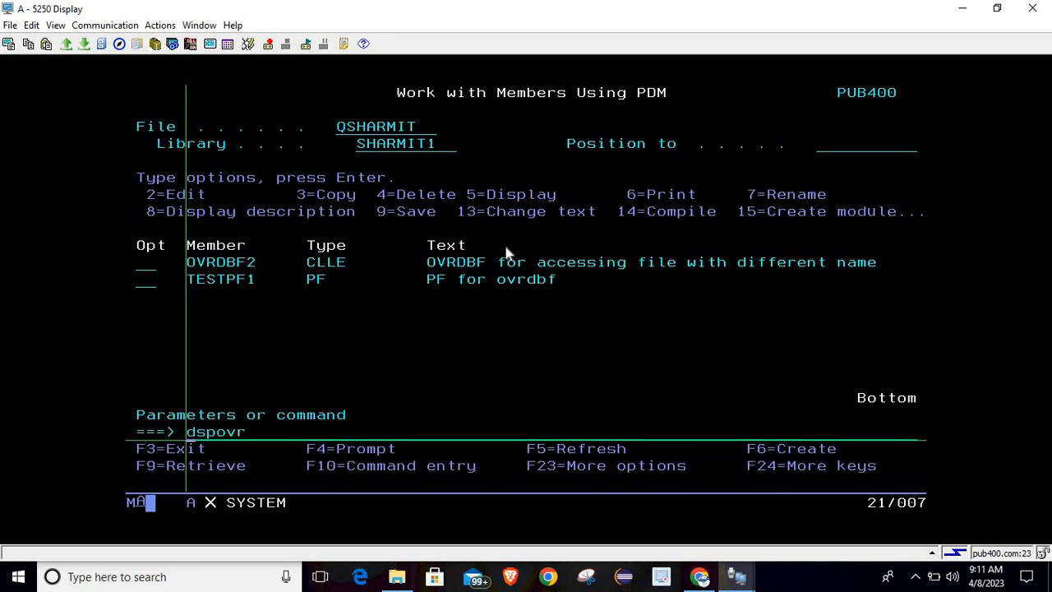
type("runqry () sharmit1/xyz1")
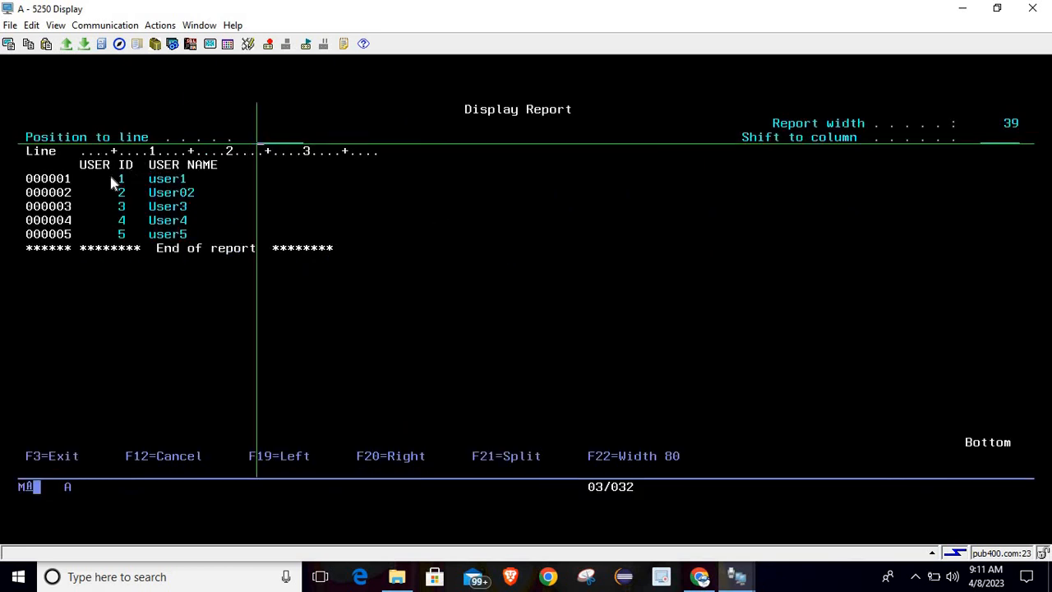
left_click_drag(112, 183, 138, 220)
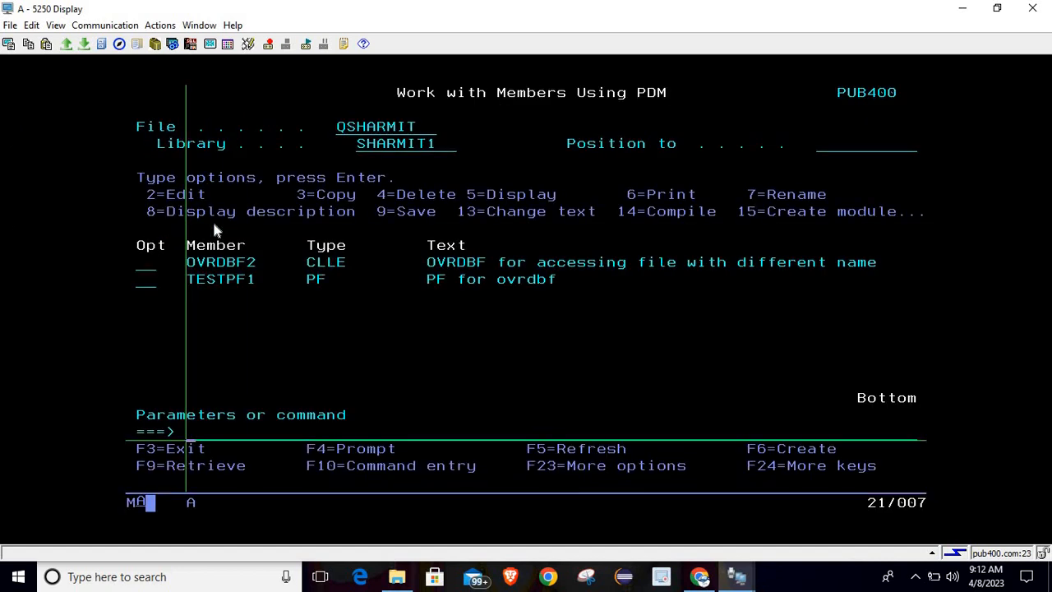
type("strsql")
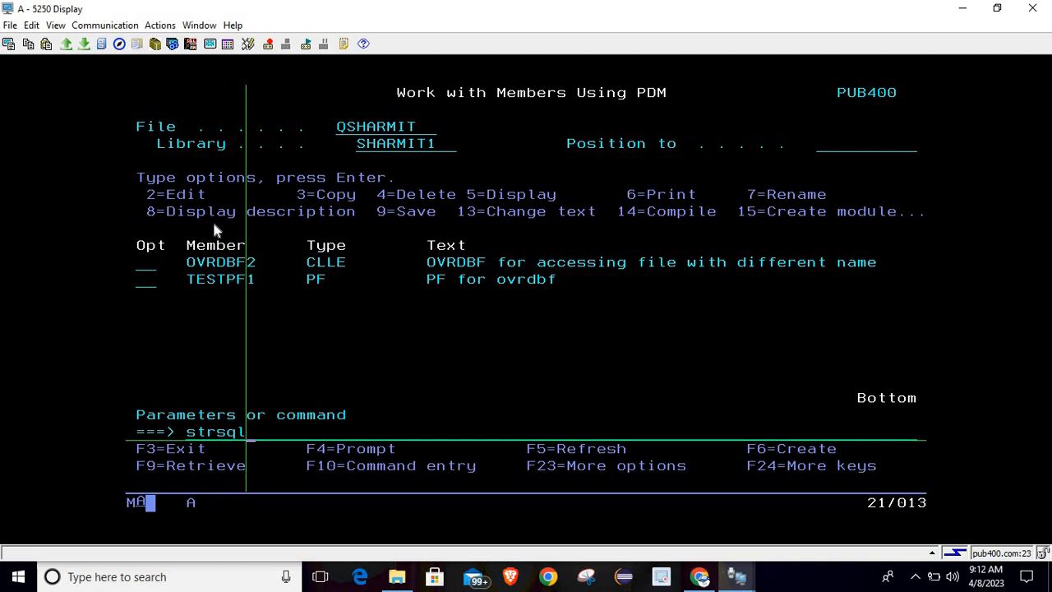
key("Enter")
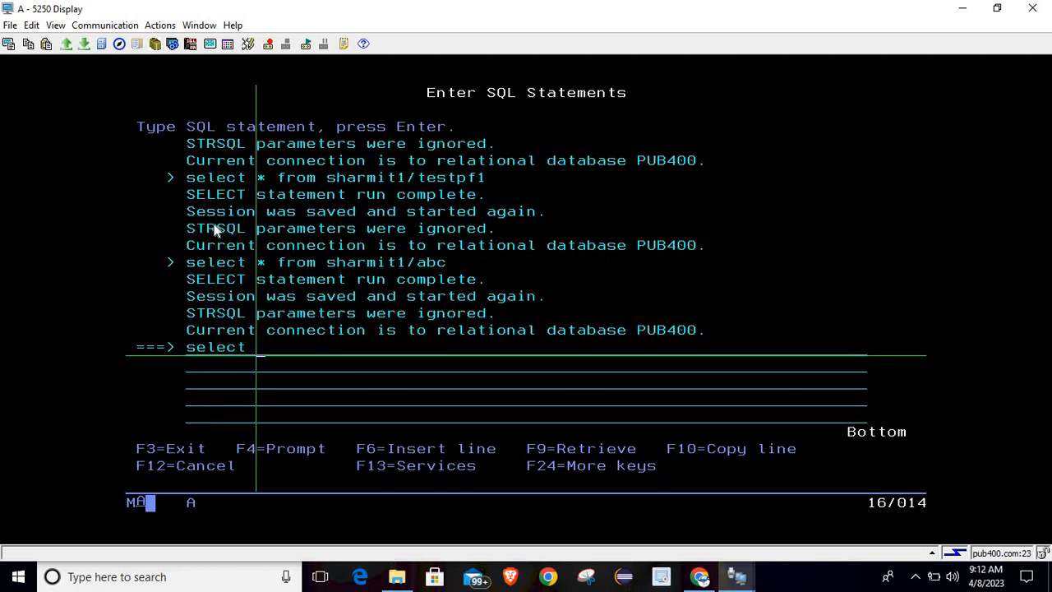
type("*")
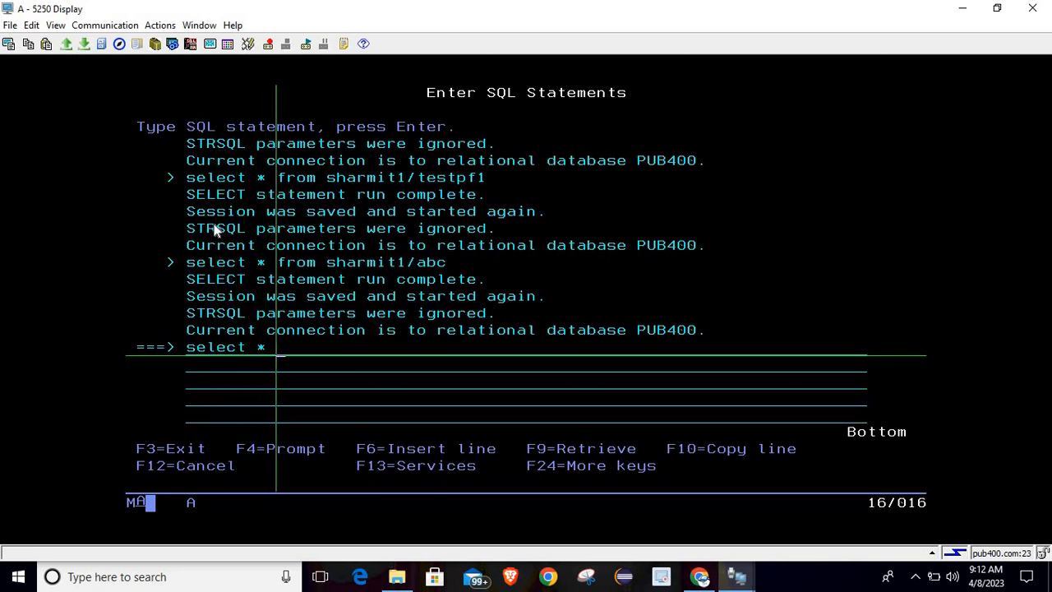
type("from sharmit1")
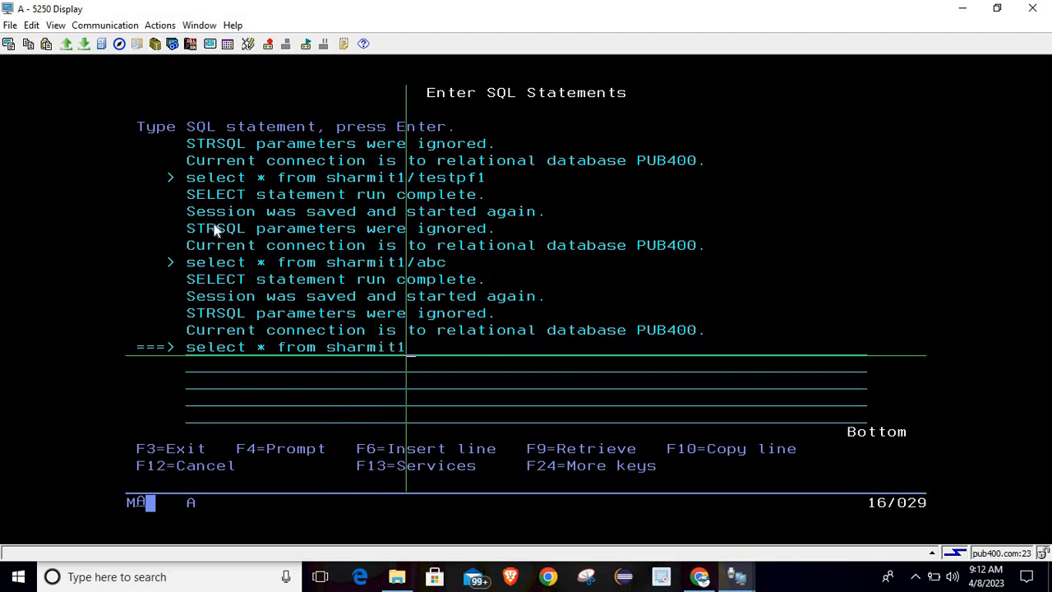
type("/")
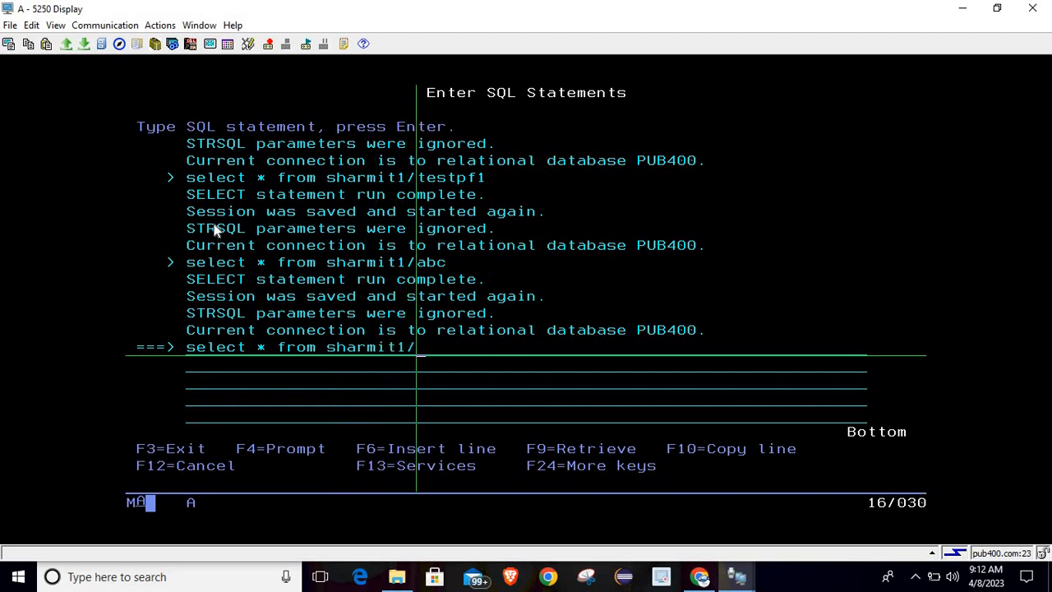
type("xyz")
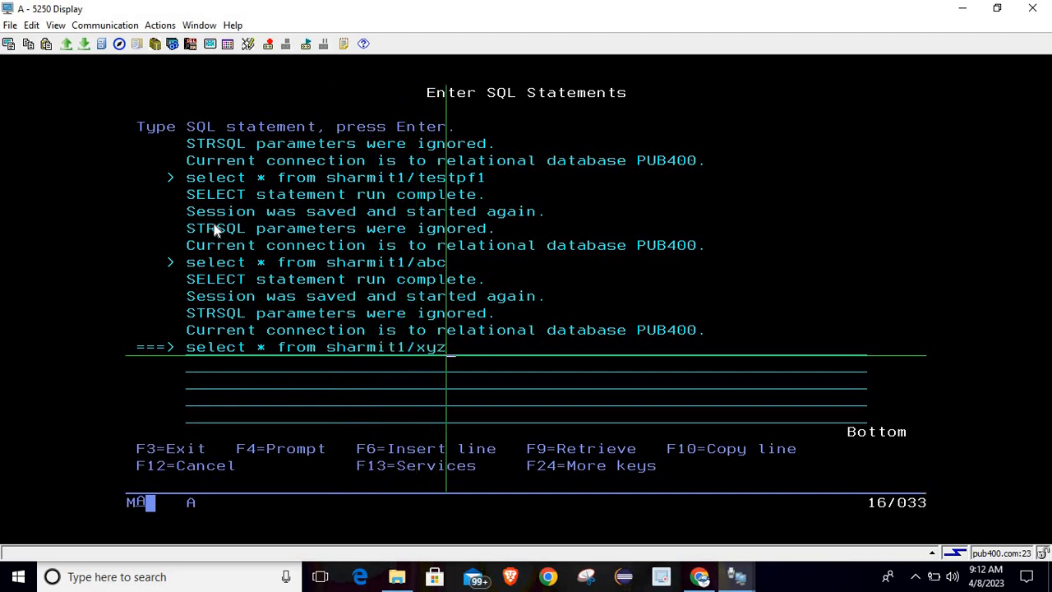
key("Enter")
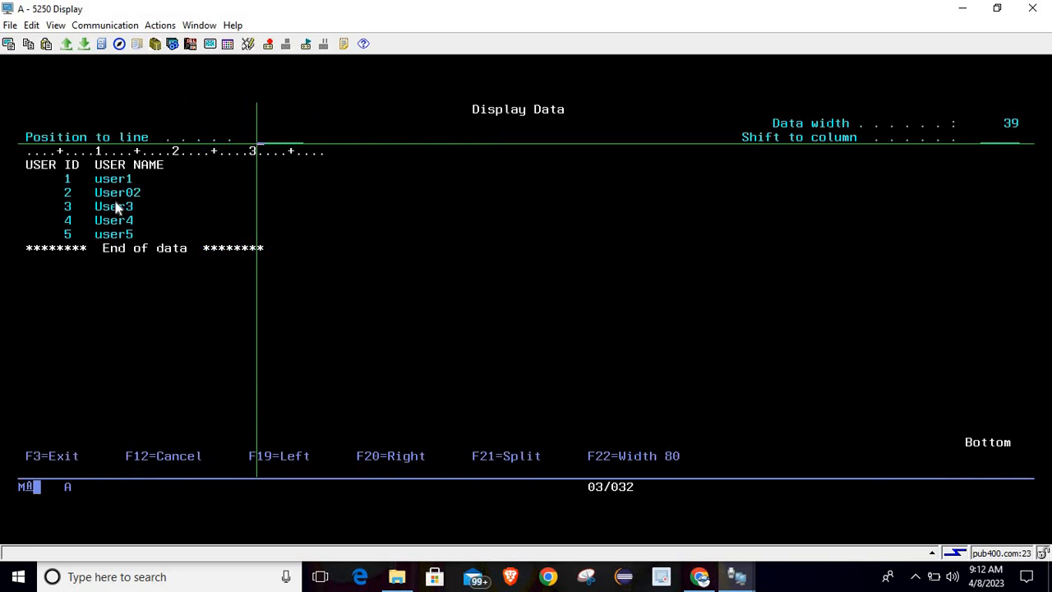
key("f3")
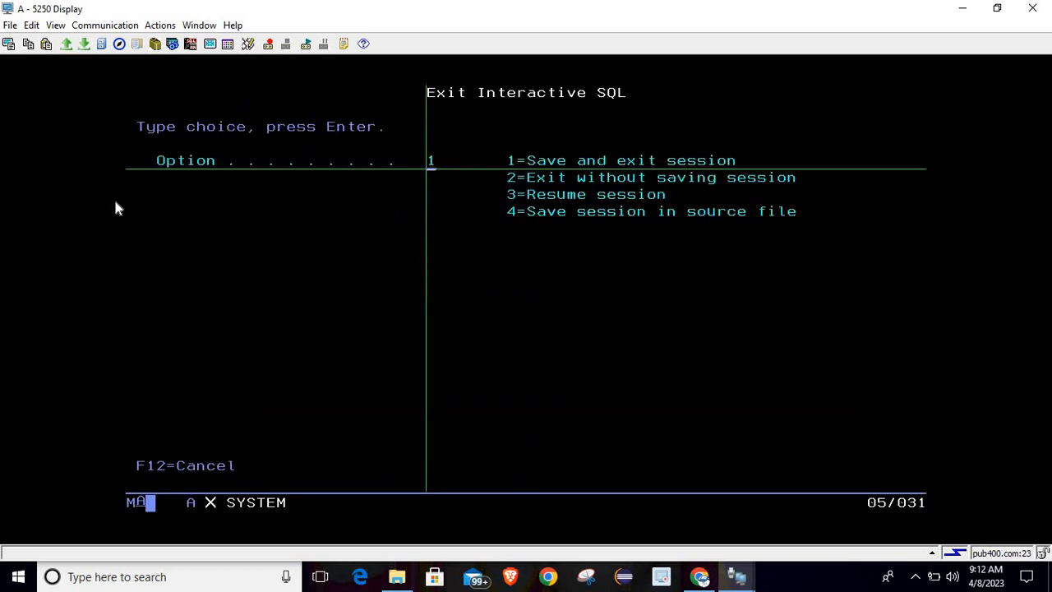
key("Enter")
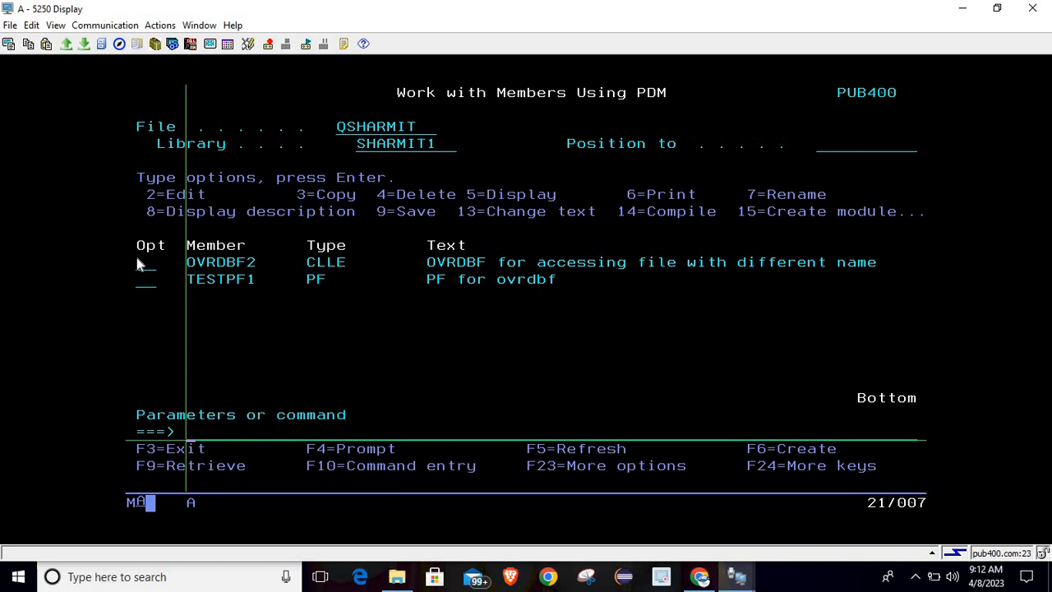
Select OVRDBF2 to review its source ending in DLTOVR FILE(XYZ1) before recompiling.
left_click(145, 262)
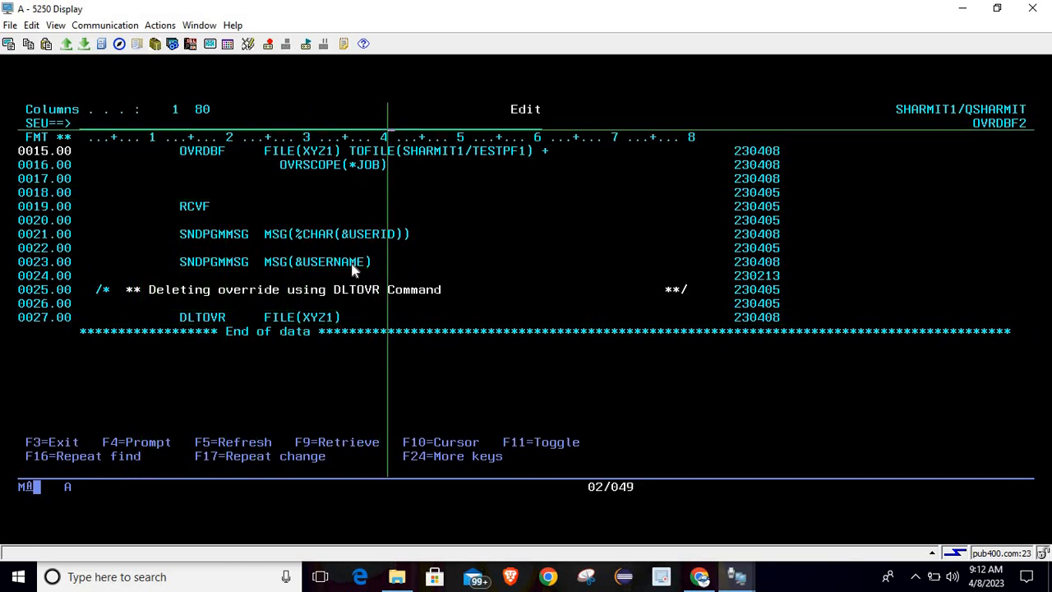
type("f")
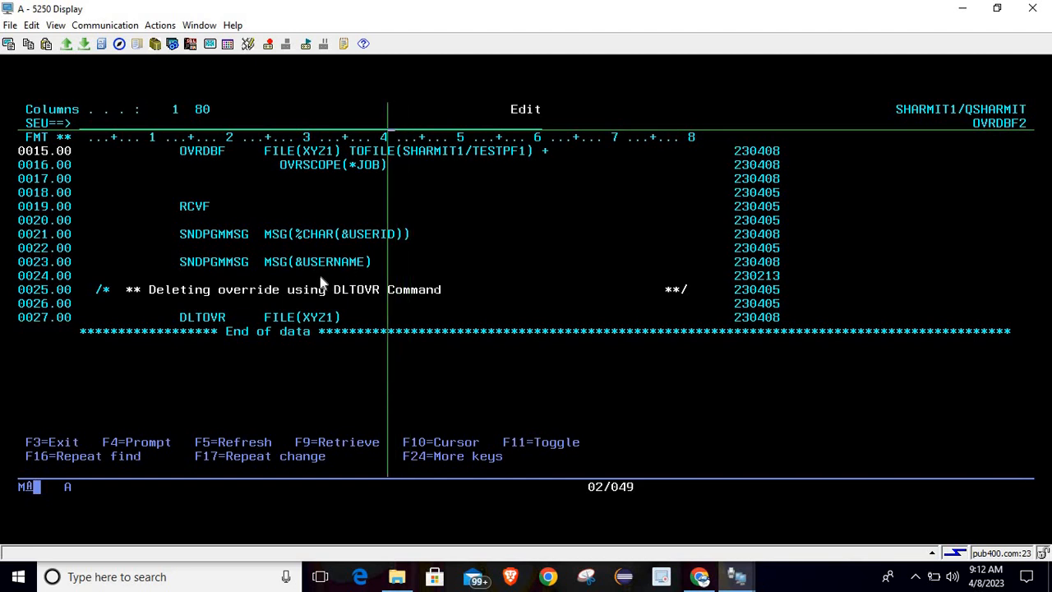
mouse_move(296, 325)
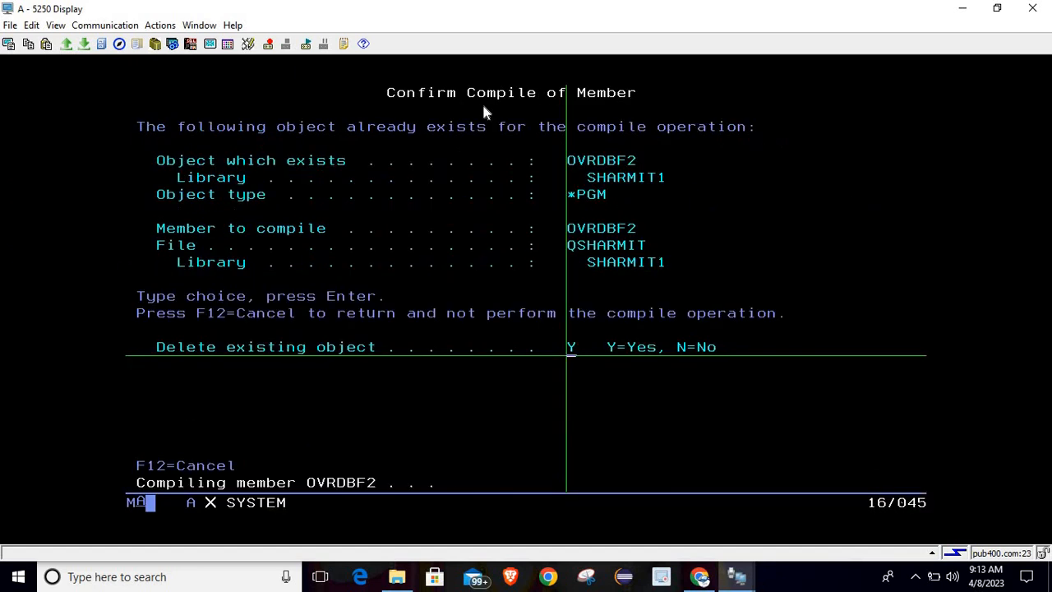
Confirm replacing the OVRDBF2 program and change the DLTOVR line to DLTOVR FILE(XYZ1) LVL(*JOB).
key("Enter")
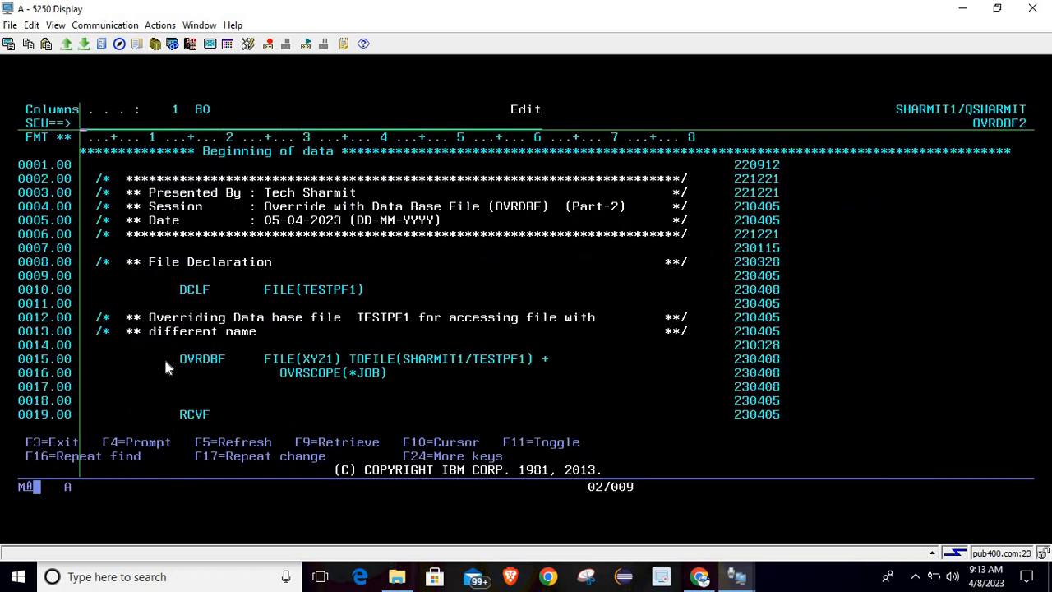
scroll("down", 3)
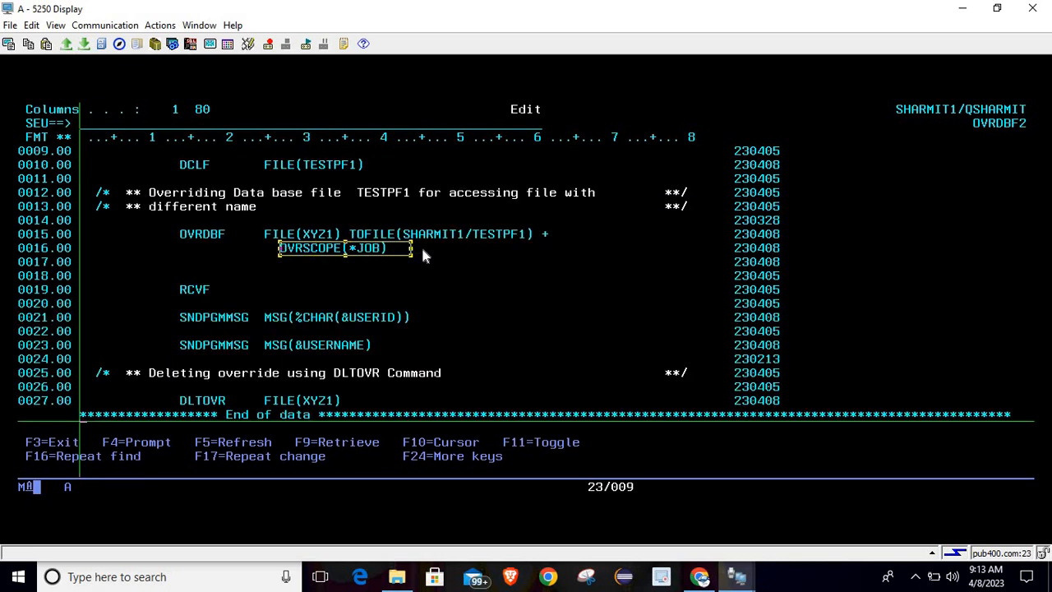
scroll("down", 3)
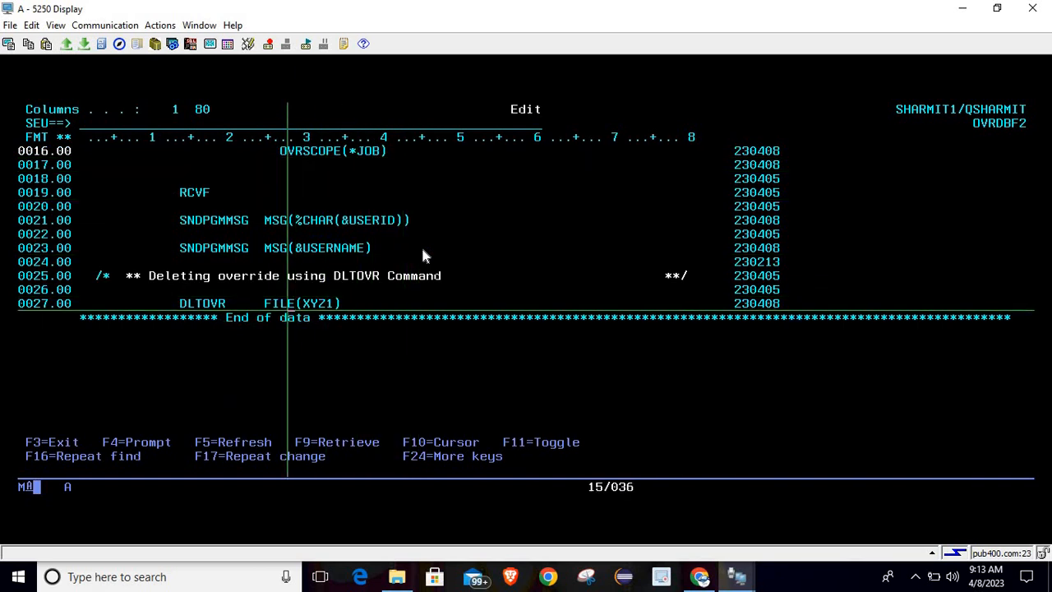
key("f4")
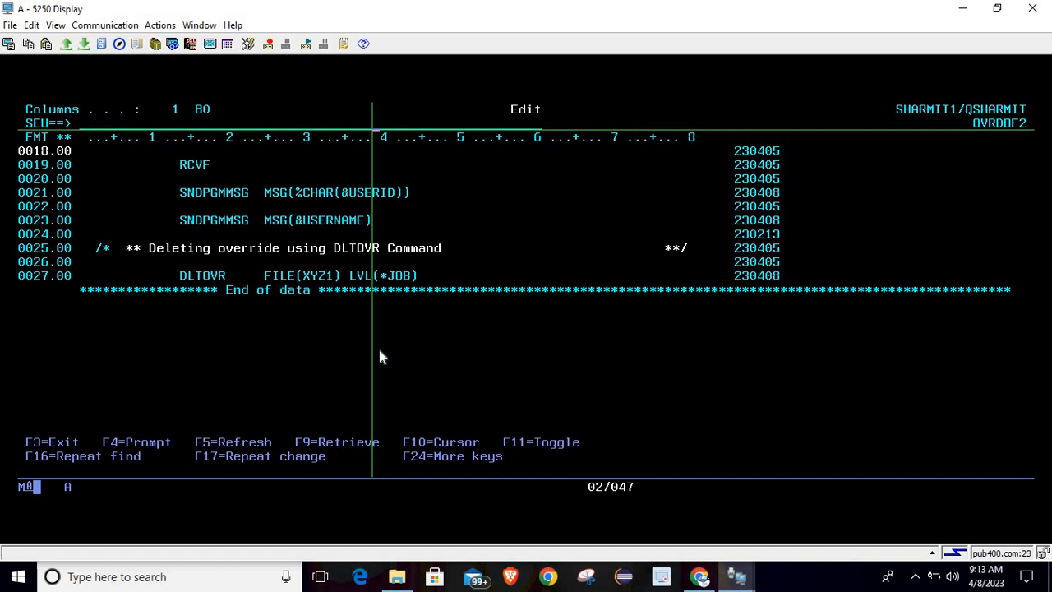
Exit SEU and save OVRDBF2 with the LVL(*JOB) change as 27 records.
key("F3")
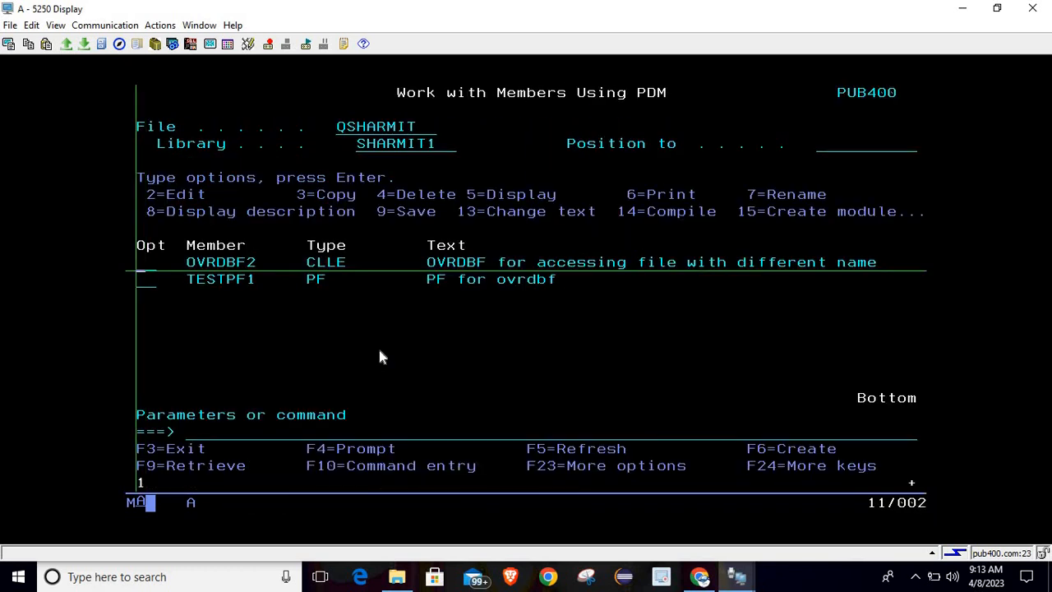
mouse_move(345, 487)
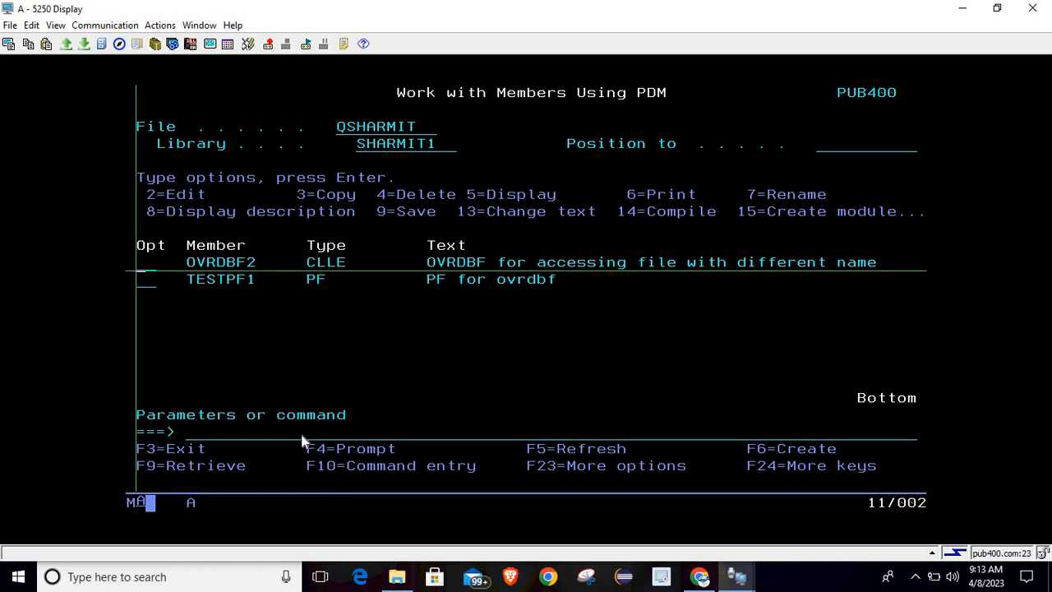
type("dspov")
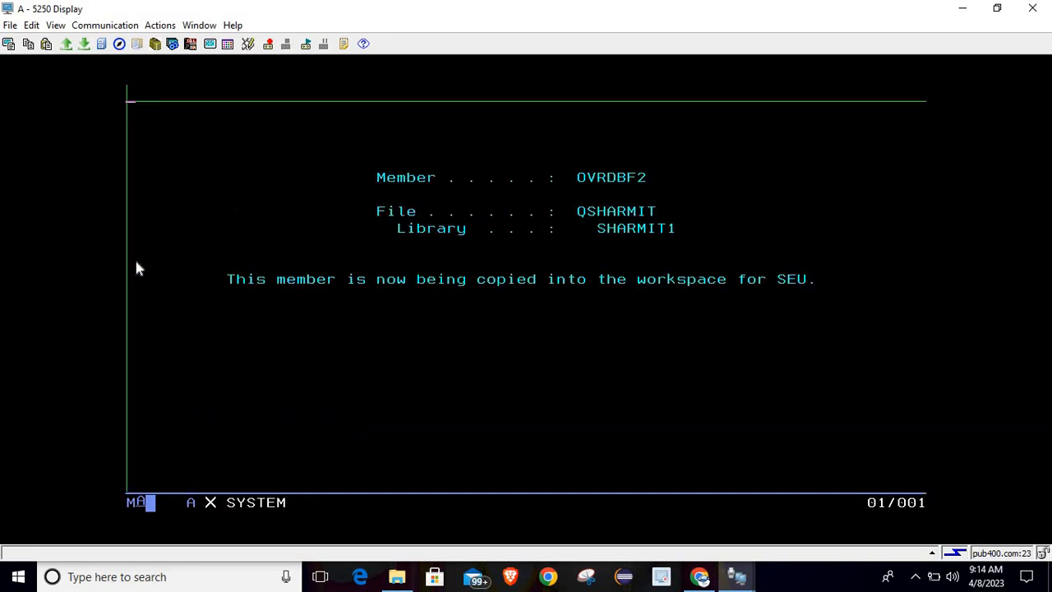
key("Enter")
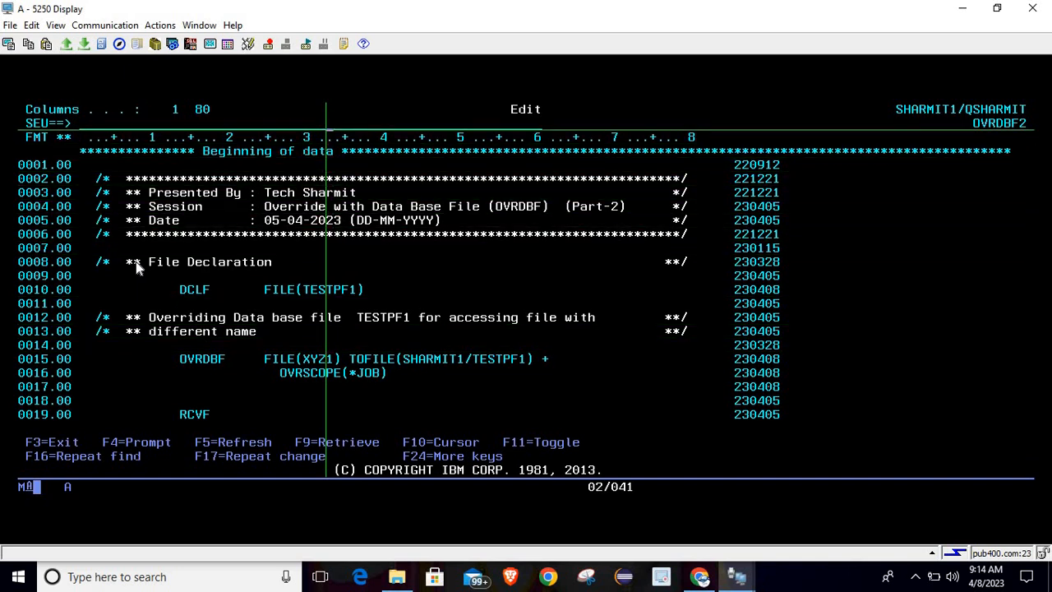
key("f3")
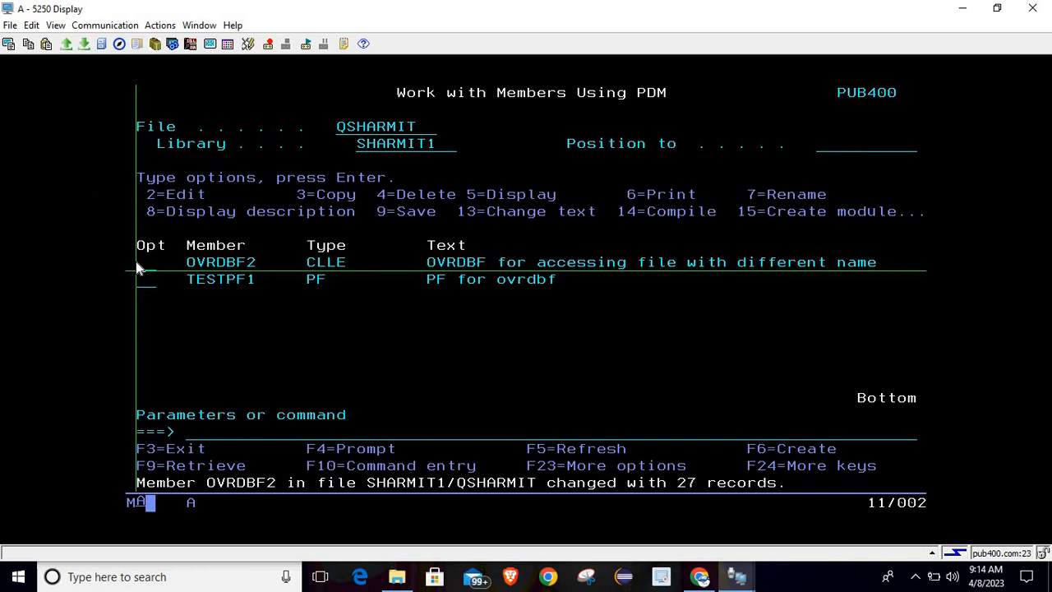